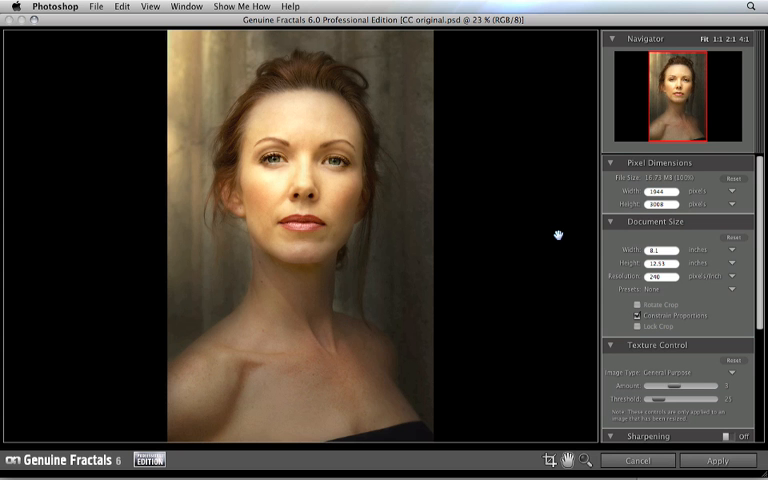
mouse_move(648, 297)
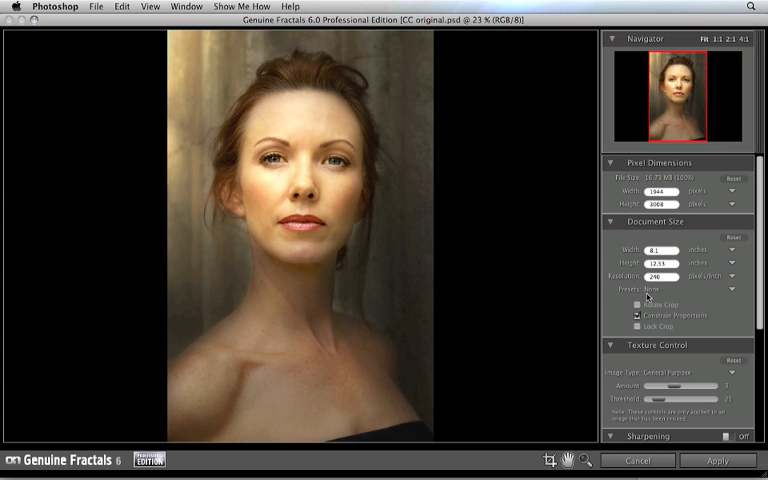
mouse_move(655, 297)
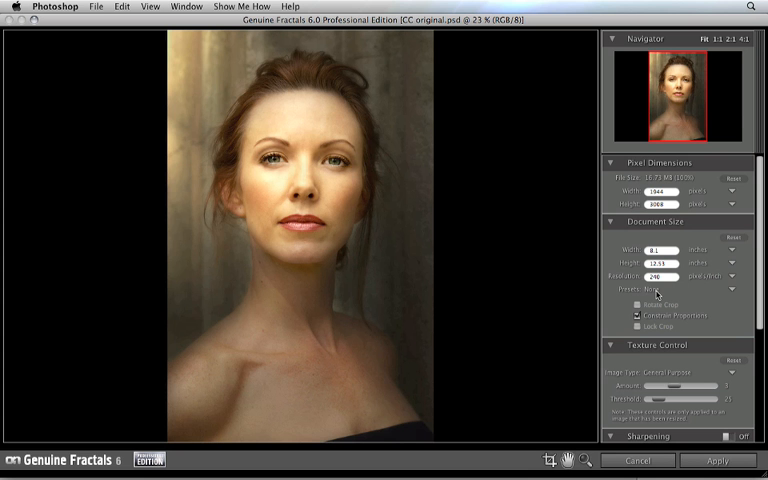
mouse_move(663, 293)
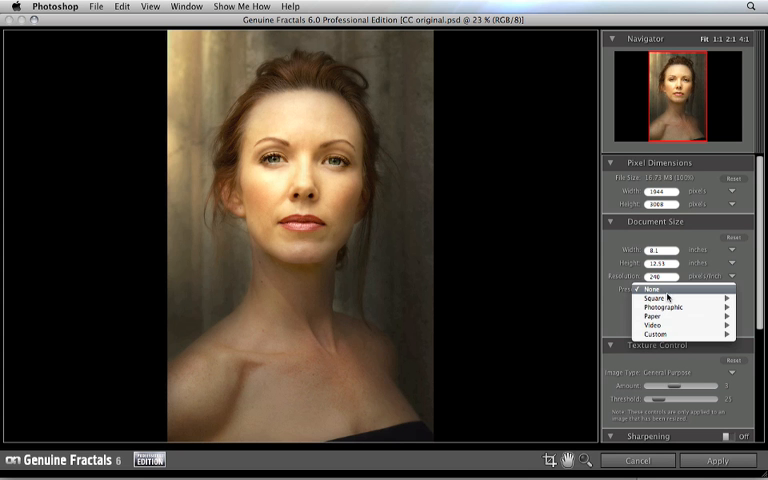
Open the Photographic presets submenu listing print sizes from 4x5 to 40x60
click(652, 298)
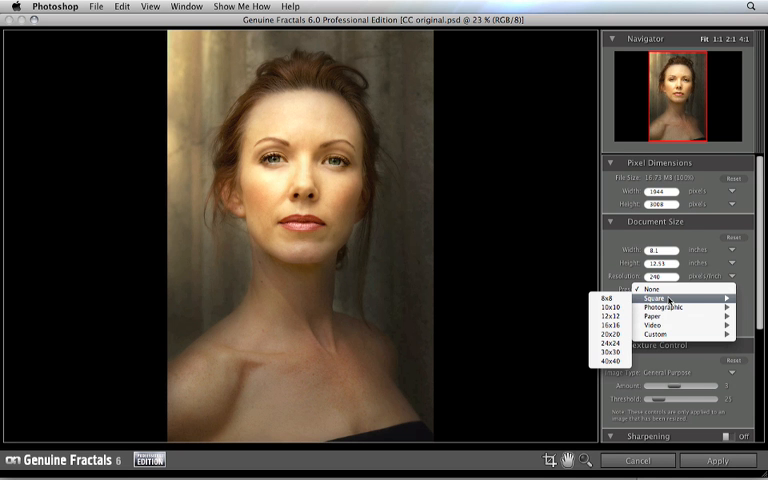
mouse_move(653, 315)
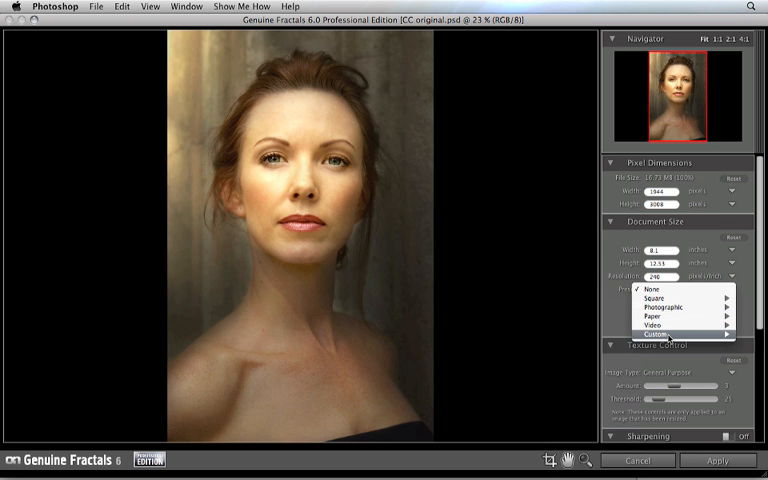
mouse_move(670, 316)
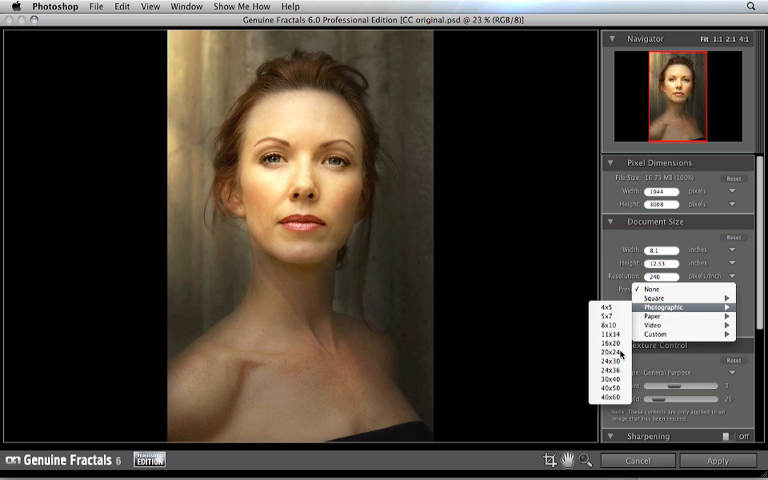
Apply the Photographic 20x24 preset, resizing the portrait to 4800×5760 pixels at 240 ppi
click(620, 351)
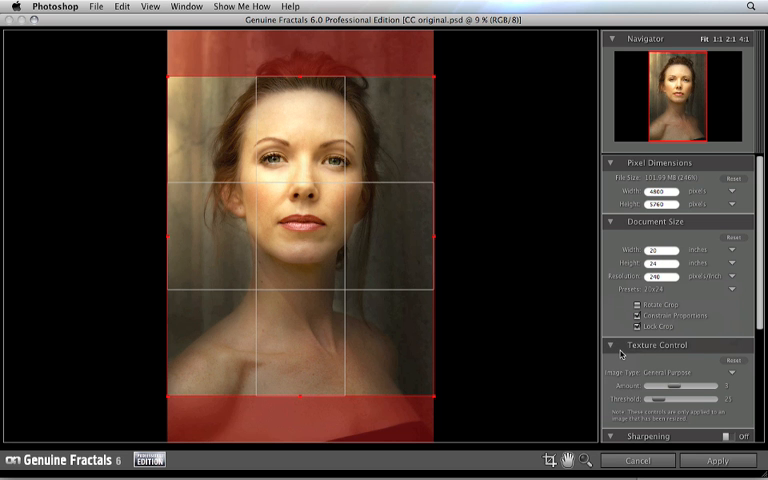
mouse_move(280, 91)
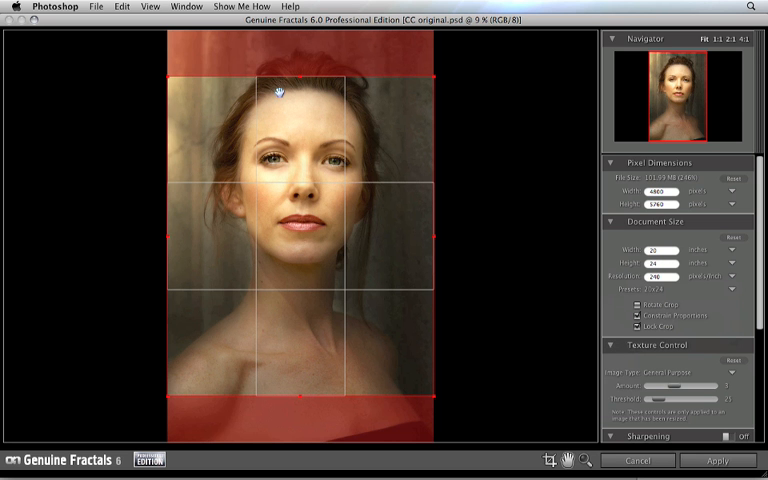
mouse_move(501, 231)
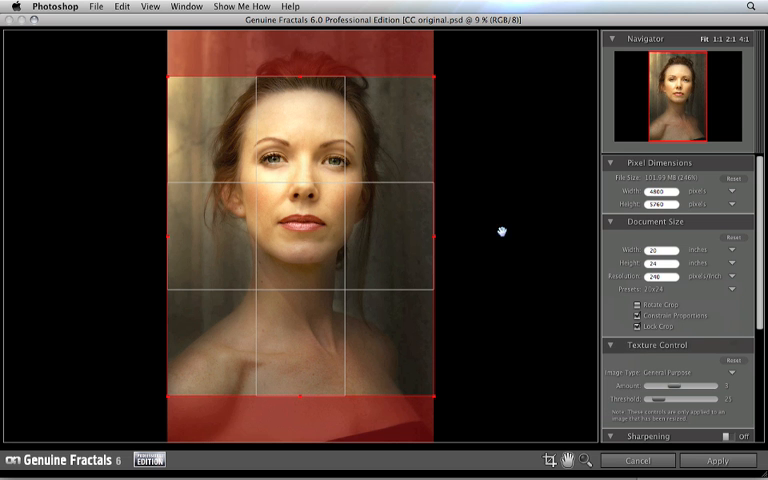
mouse_move(663, 253)
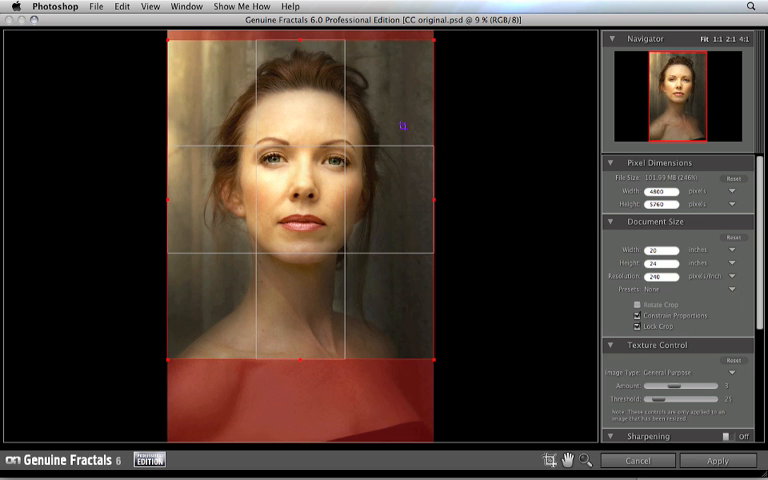
mouse_move(435, 43)
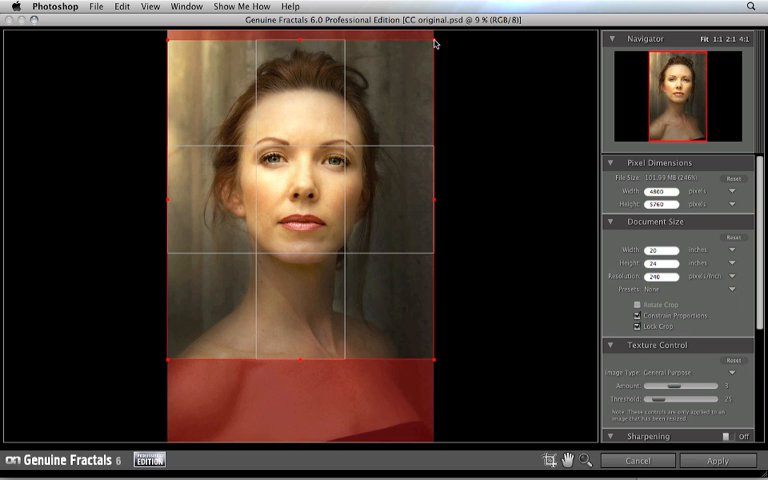